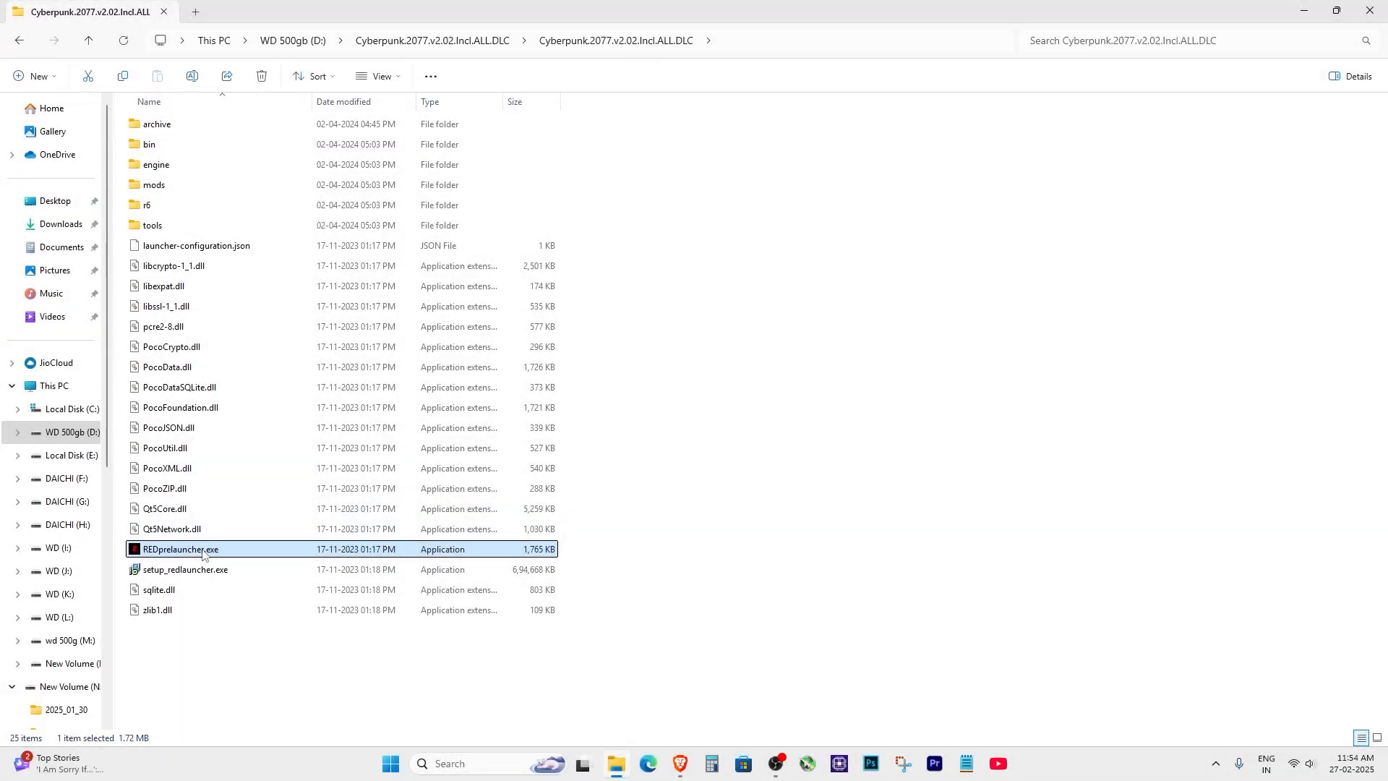
Bring up the context menu for REDprelauncher.exe in the Cyberpunk 2077 folder
{"action": "right_click", "coordinate": [181, 550]}
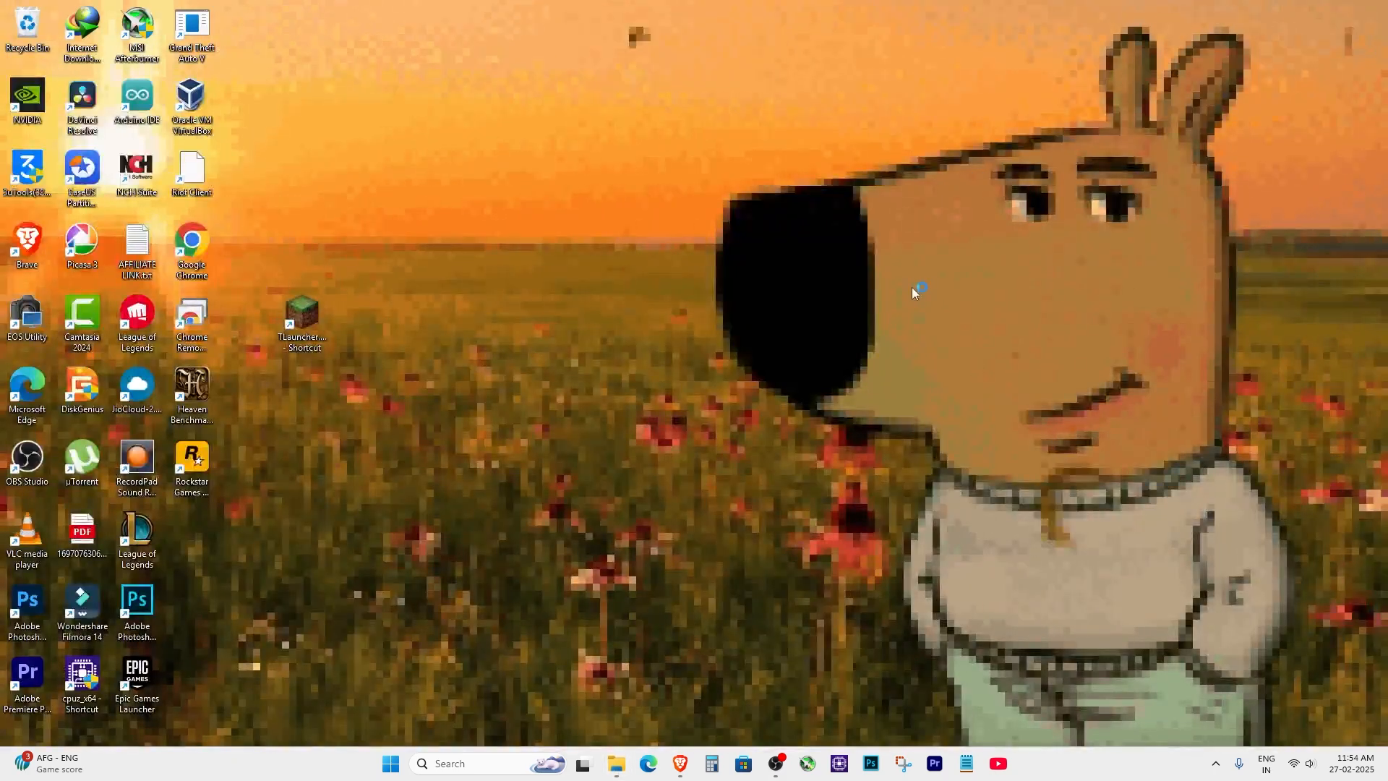
Enable the AMD Radeon(TM) Graphics display adapter in Device Manager, then close it
{"action": "right_click", "coordinate": [919, 292]}
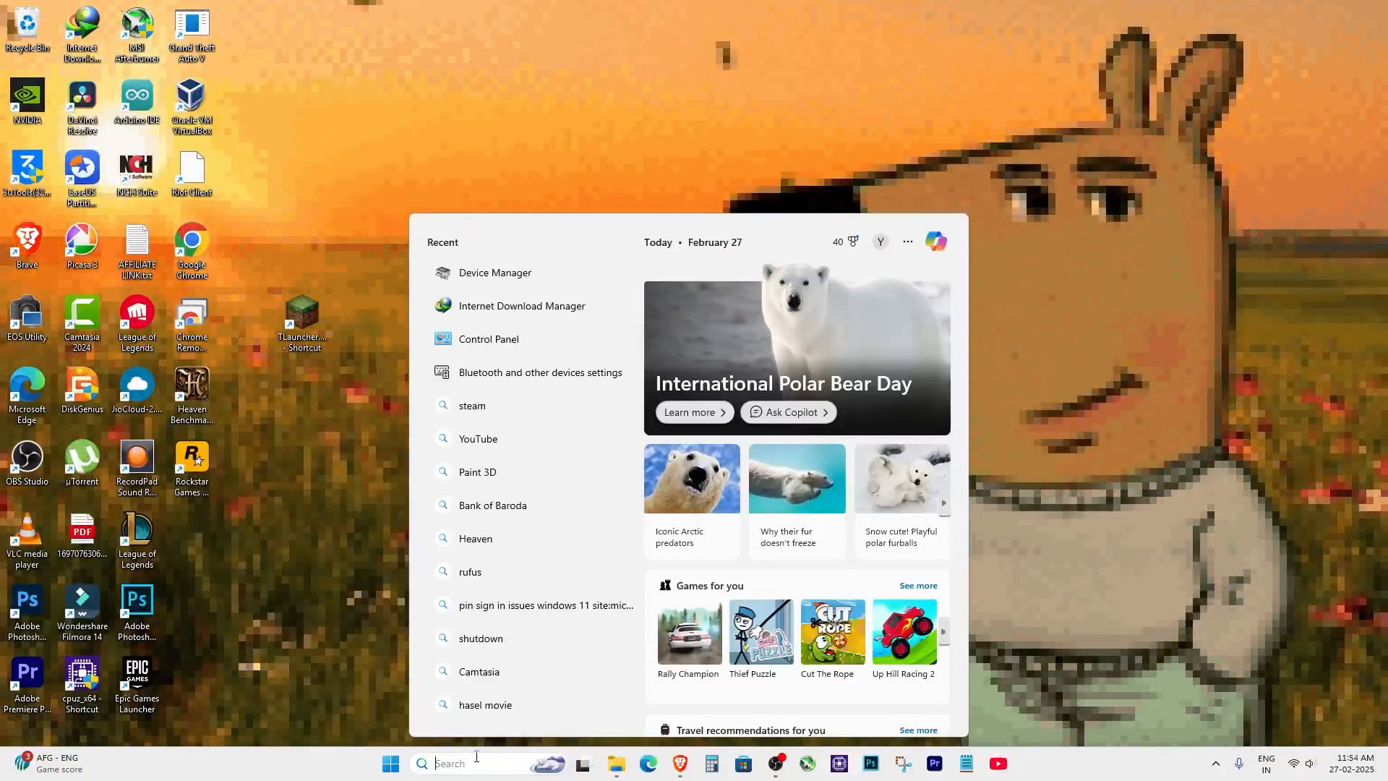
{"action": "left_click", "coordinate": [494, 272]}
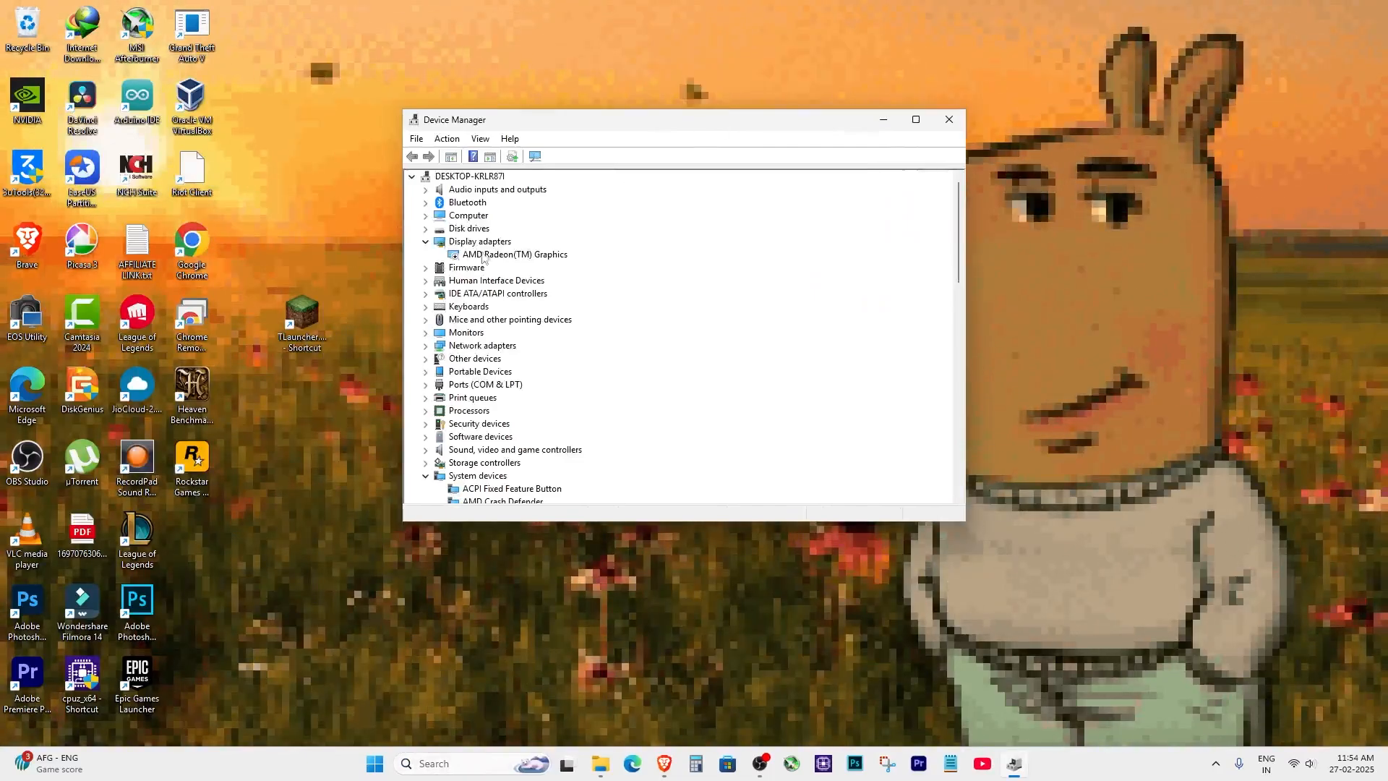
{"action": "right_click", "coordinate": [515, 253]}
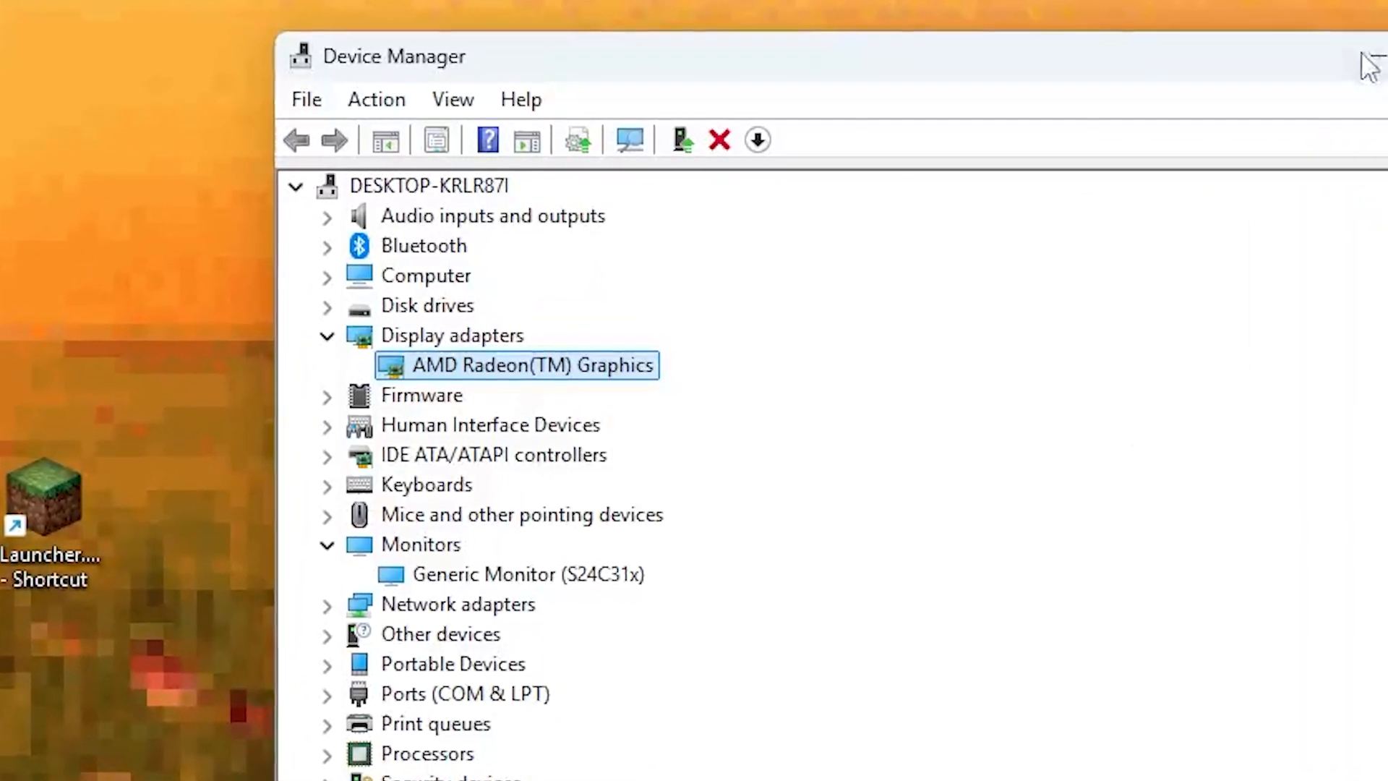
{"action": "left_click", "coordinate": [1376, 58]}
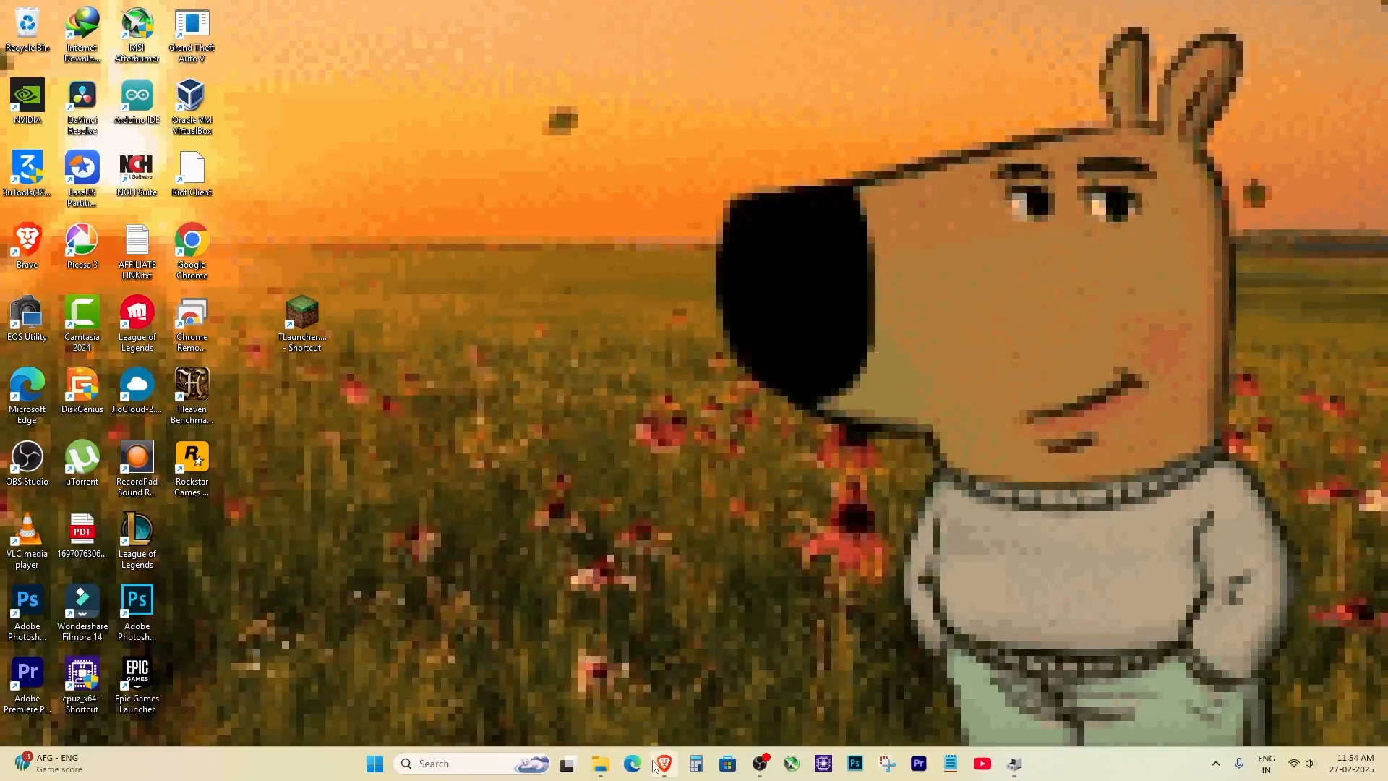
{"action": "left_click", "coordinate": [656, 764]}
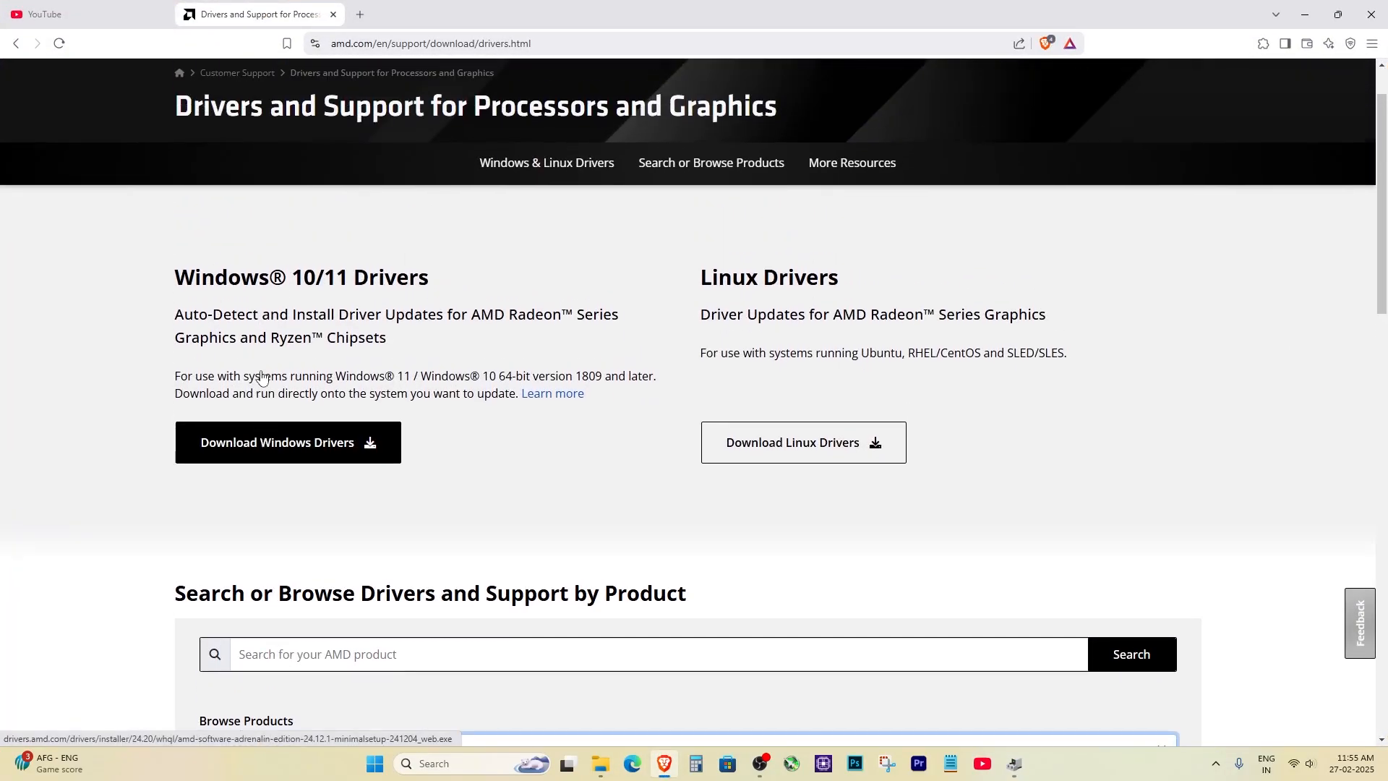
{"action": "scroll", "scroll_direction": "down", "scroll_amount": 3}
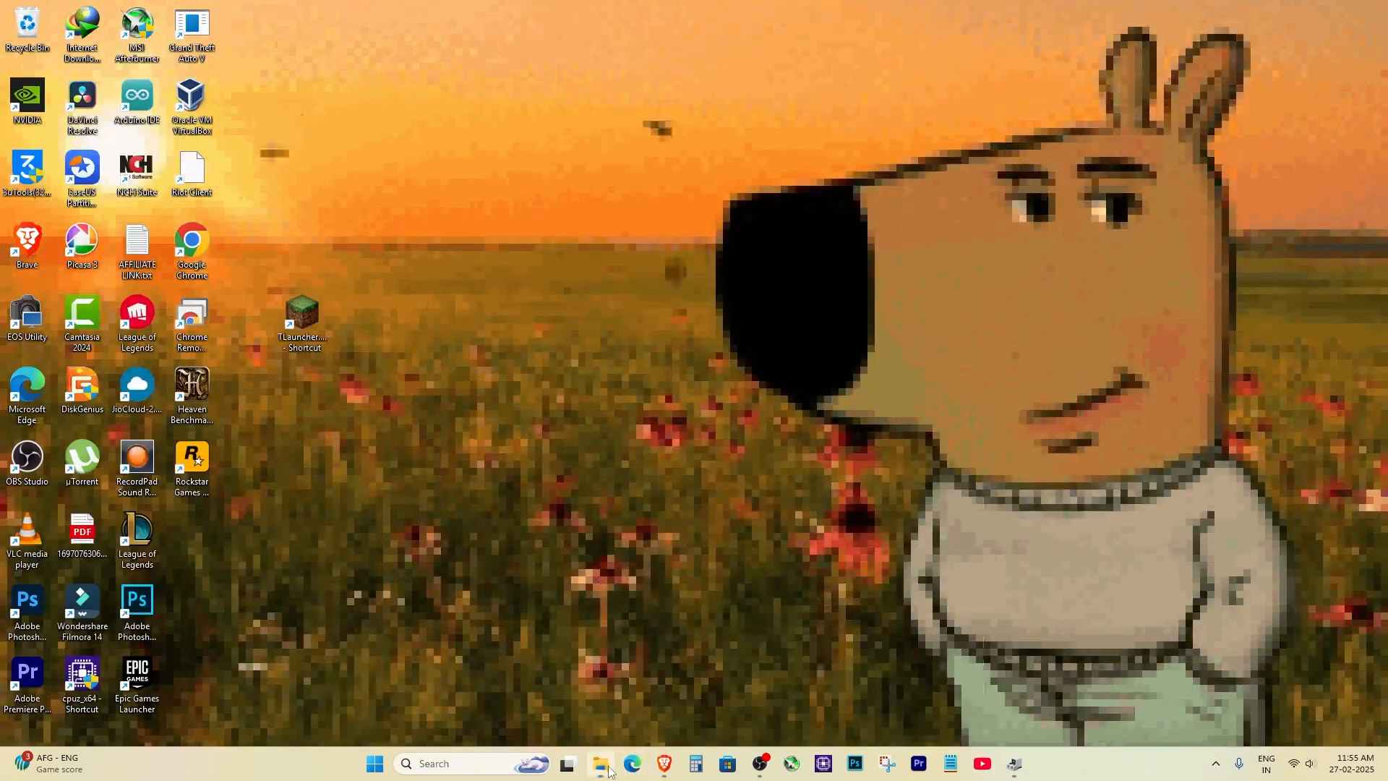
Launch REDprelauncher.exe from the Cyberpunk 2077 folder and choose Play in REDlauncher
{"action": "left_click", "coordinate": [602, 764]}
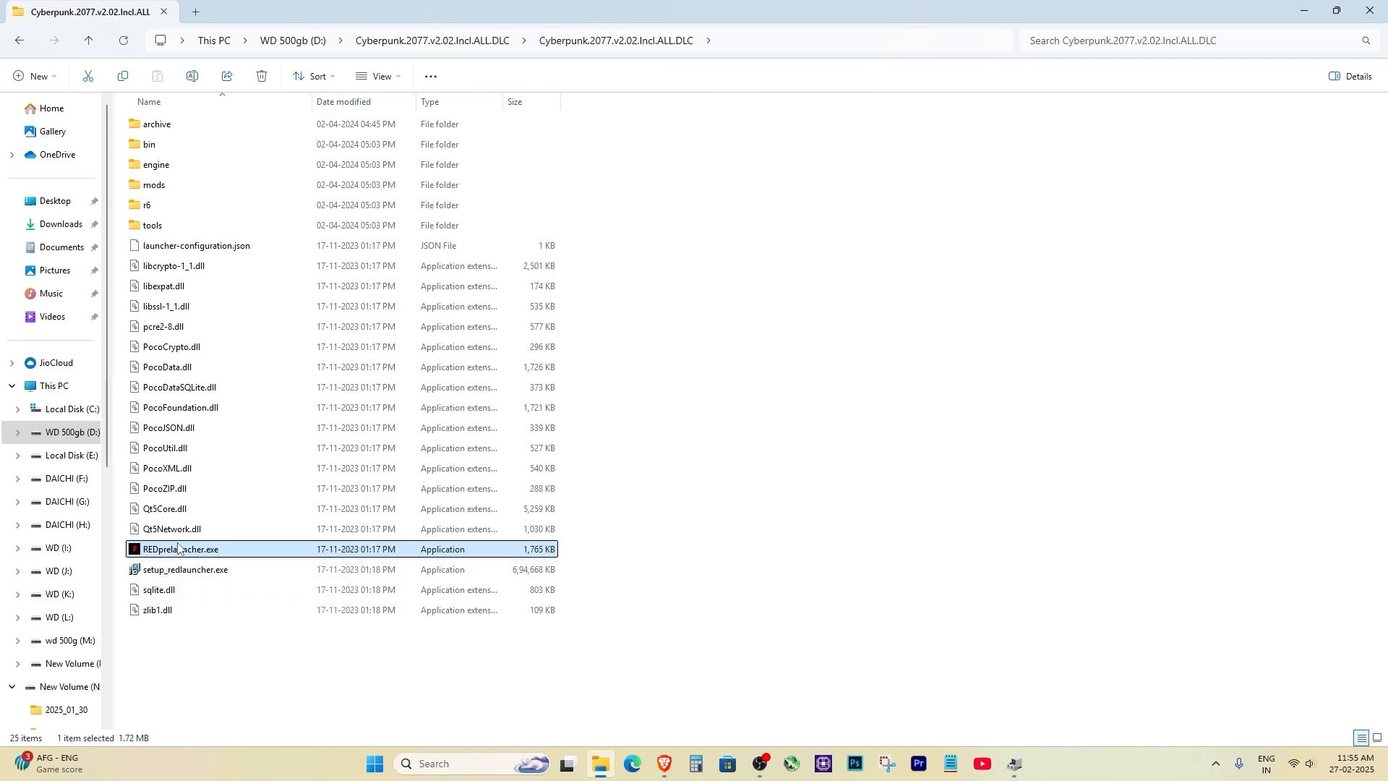
{"action": "mouse_move", "coordinate": [185, 555]}
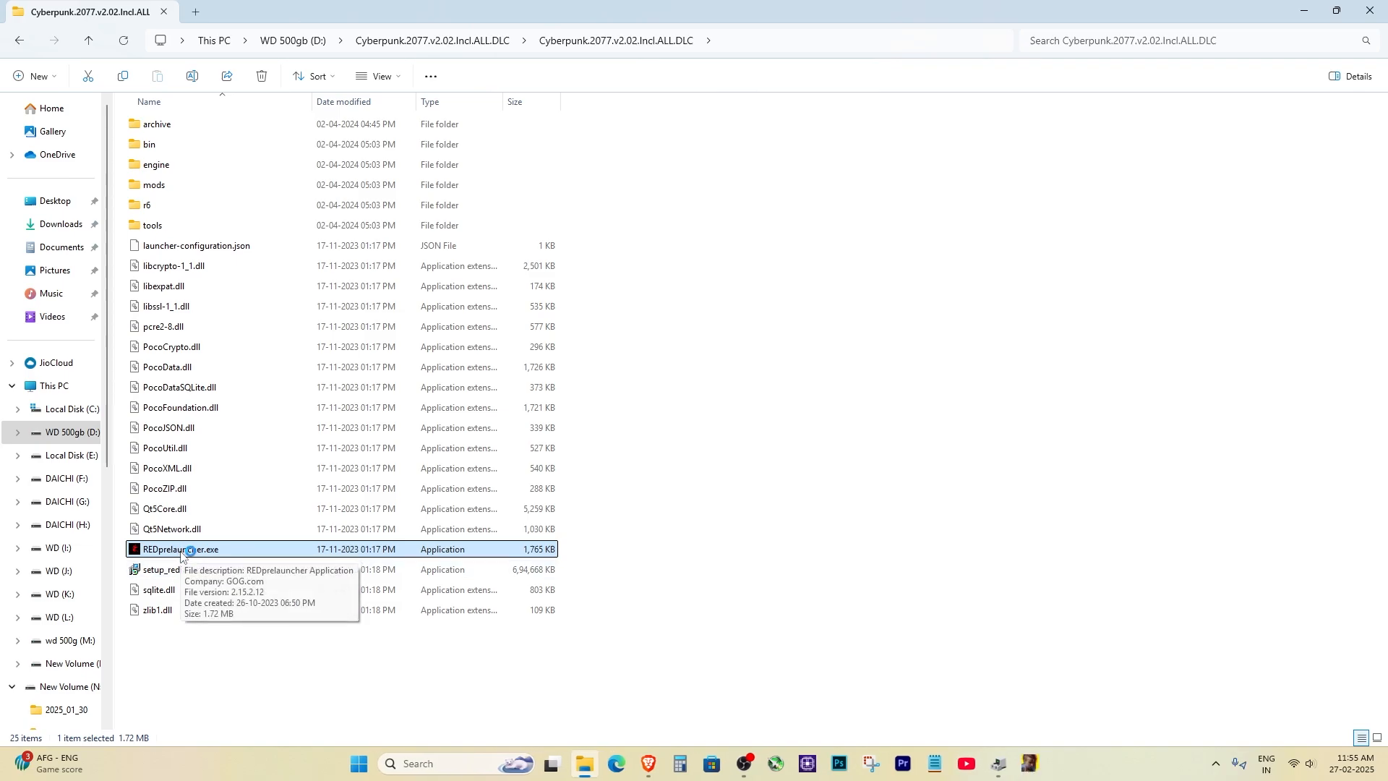
{"action": "double_click", "coordinate": [174, 549]}
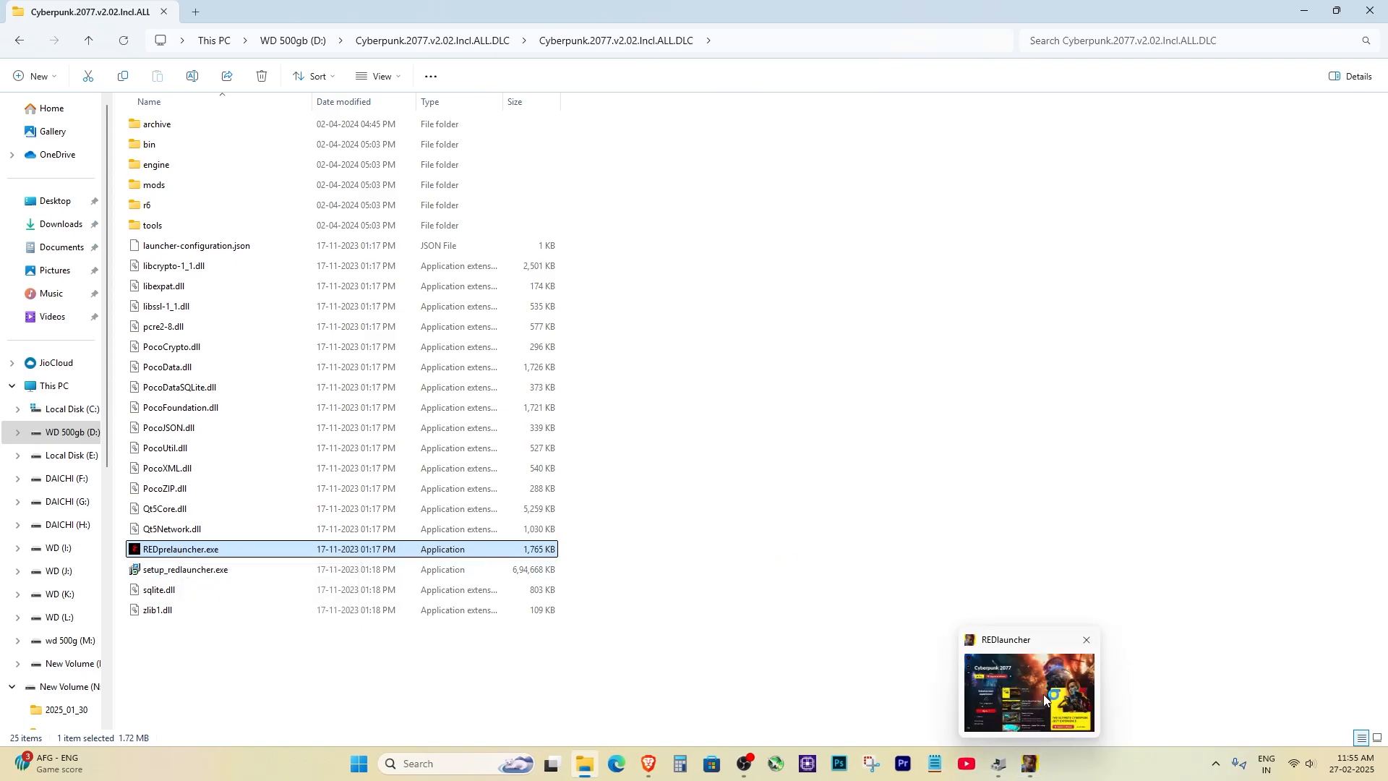
{"action": "left_click", "coordinate": [1030, 691]}
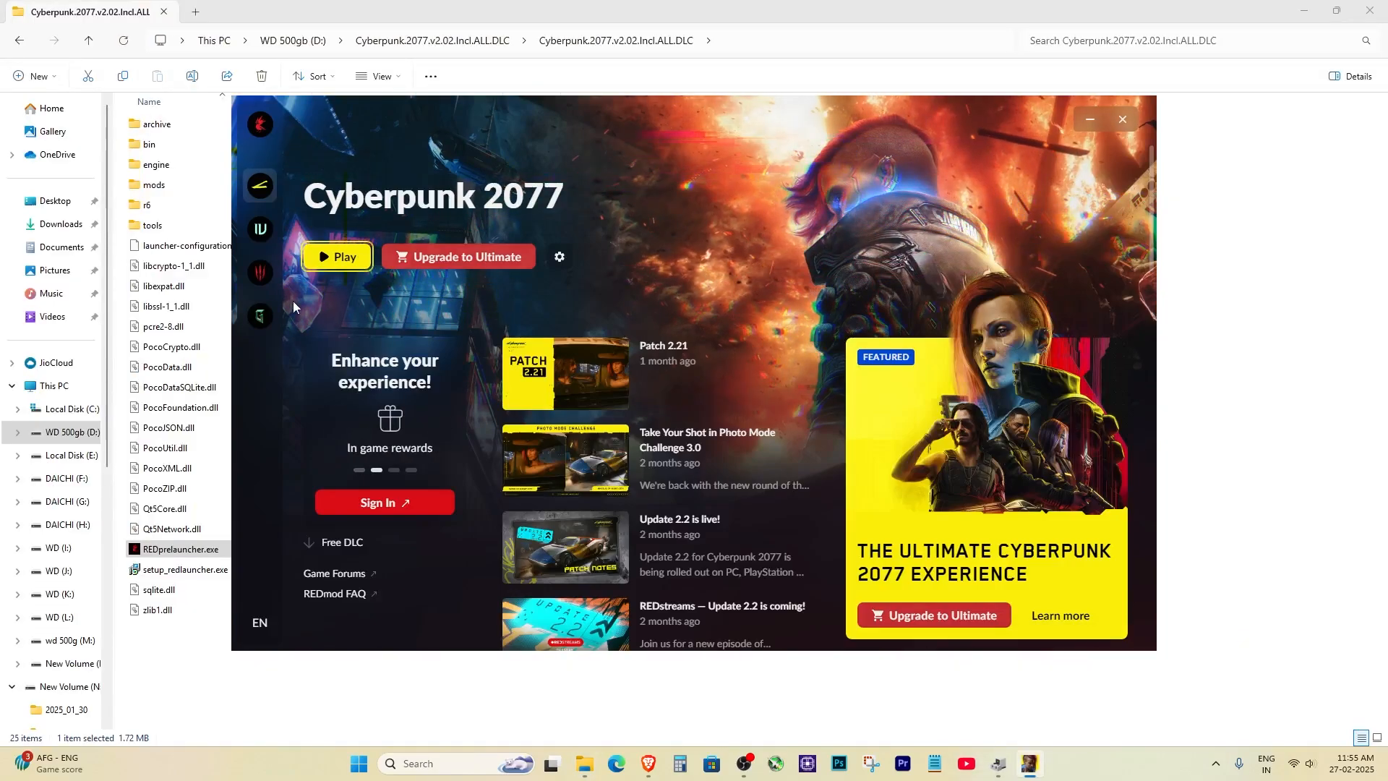
{"action": "left_click", "coordinate": [385, 503]}
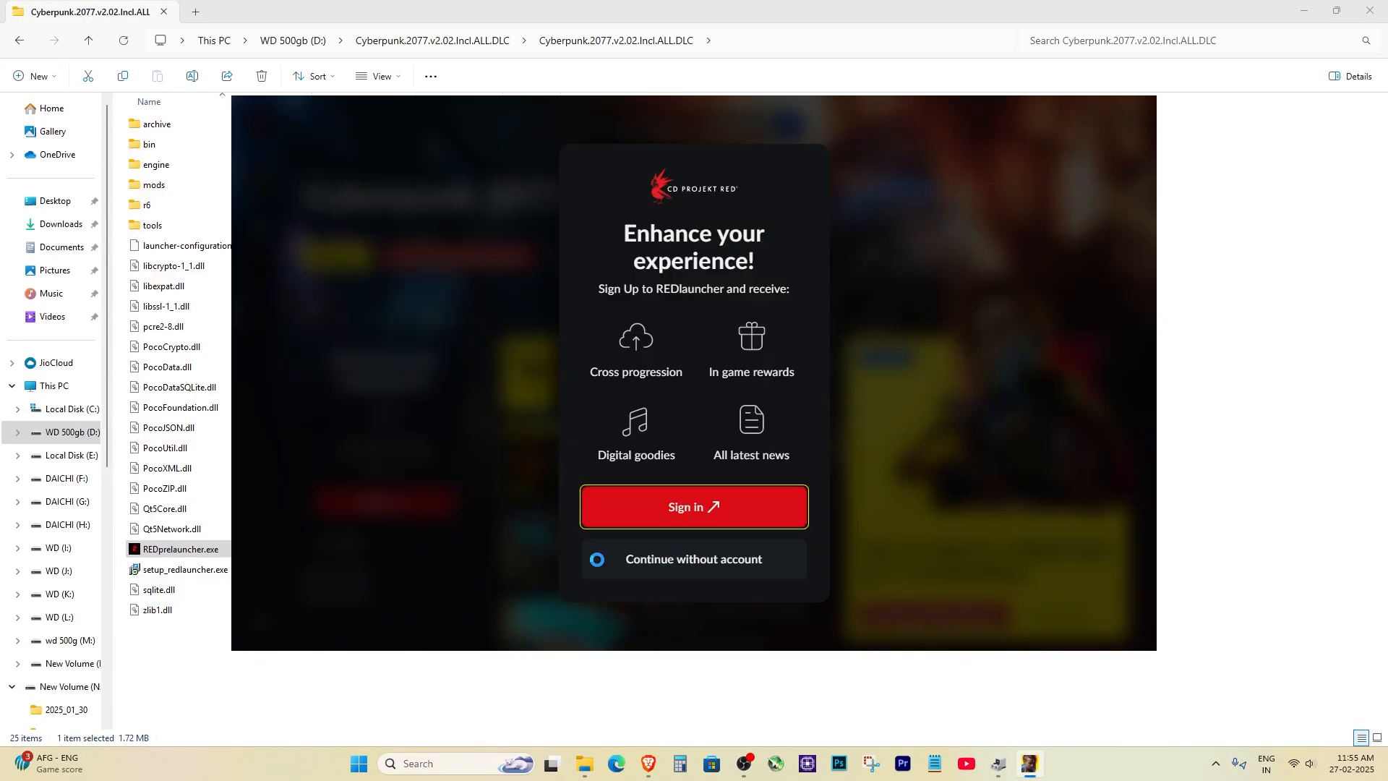